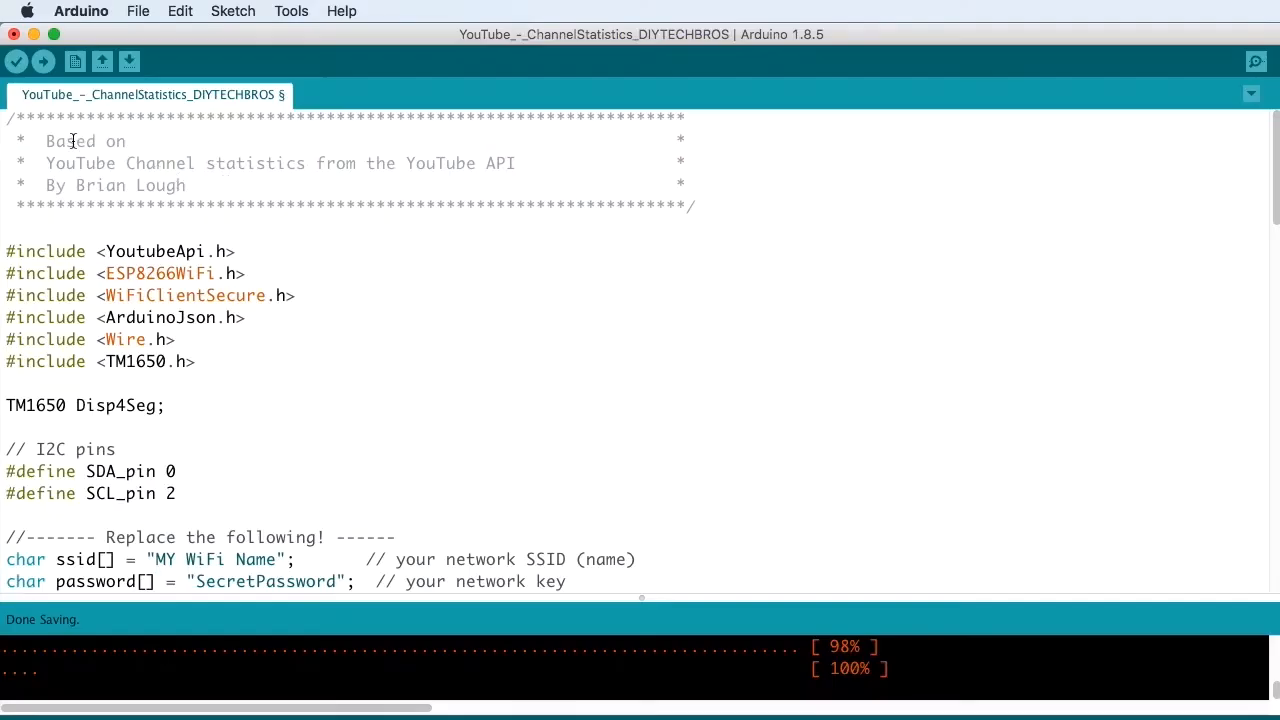
- Open the Library Manager and search 'youtube' to confirm YoutubeApi 1.1.0 is installed
double_click(130, 184)
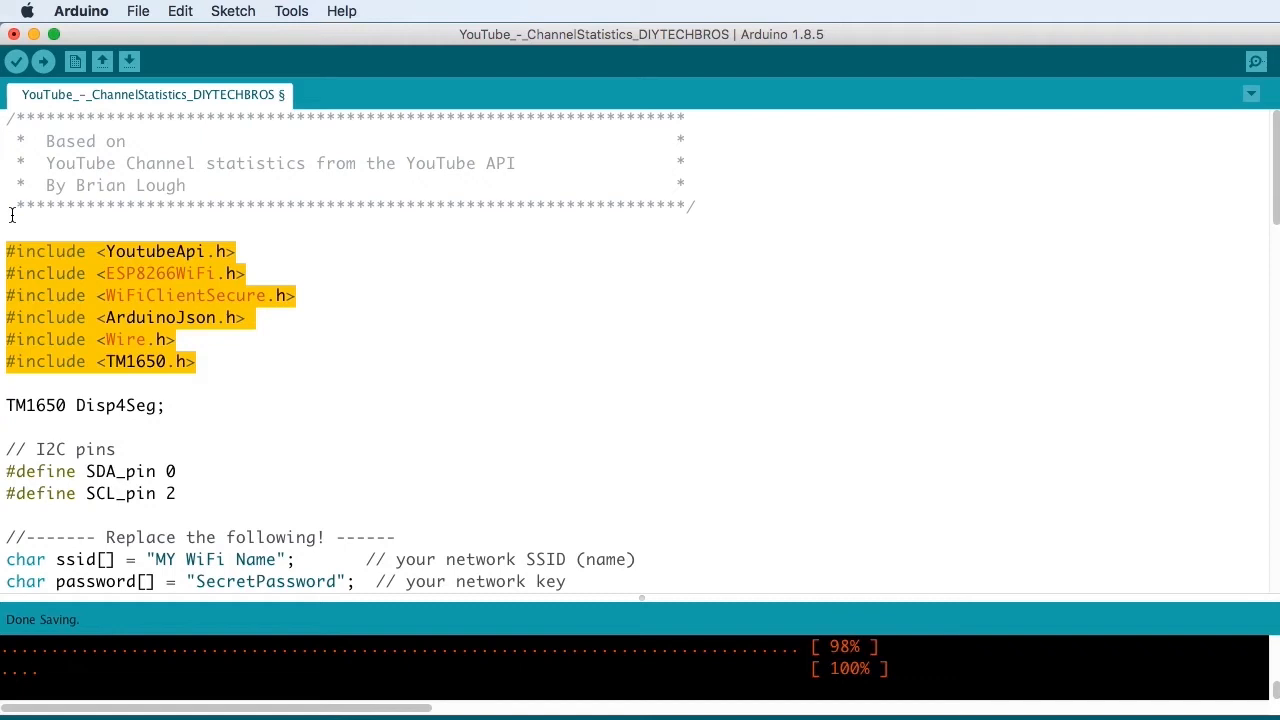
left_click(50, 136)
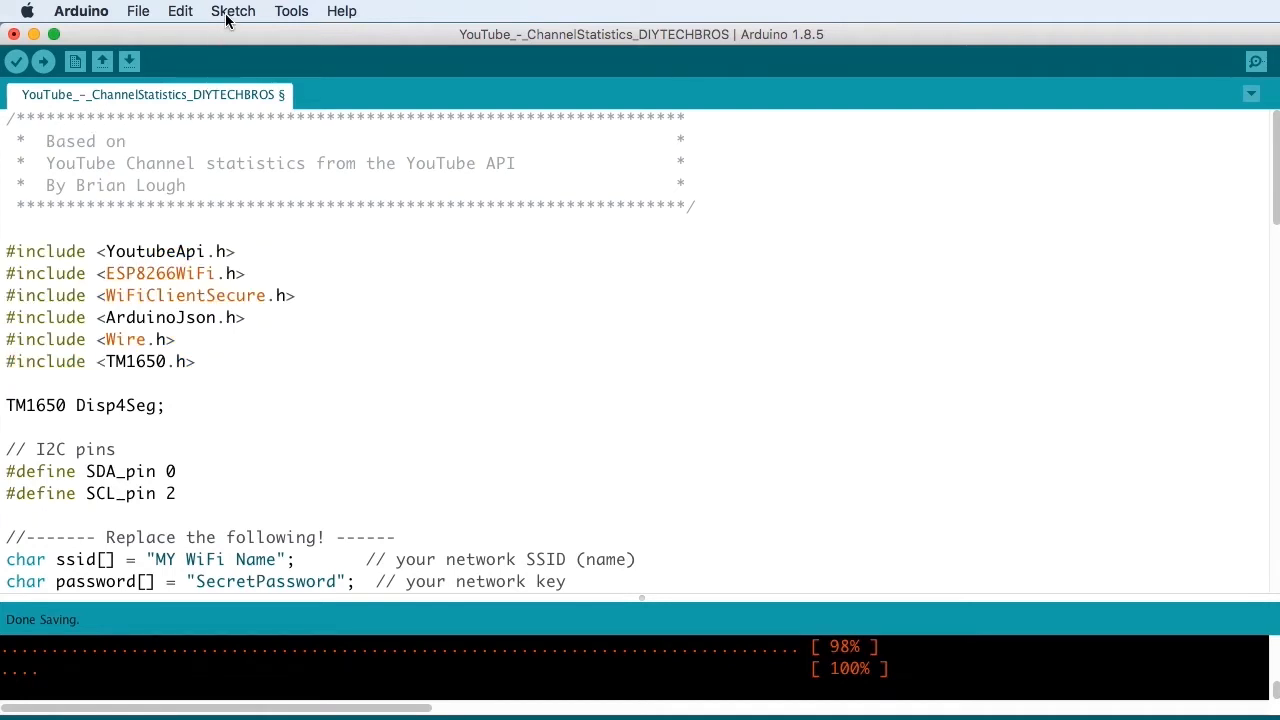
left_click(232, 12)
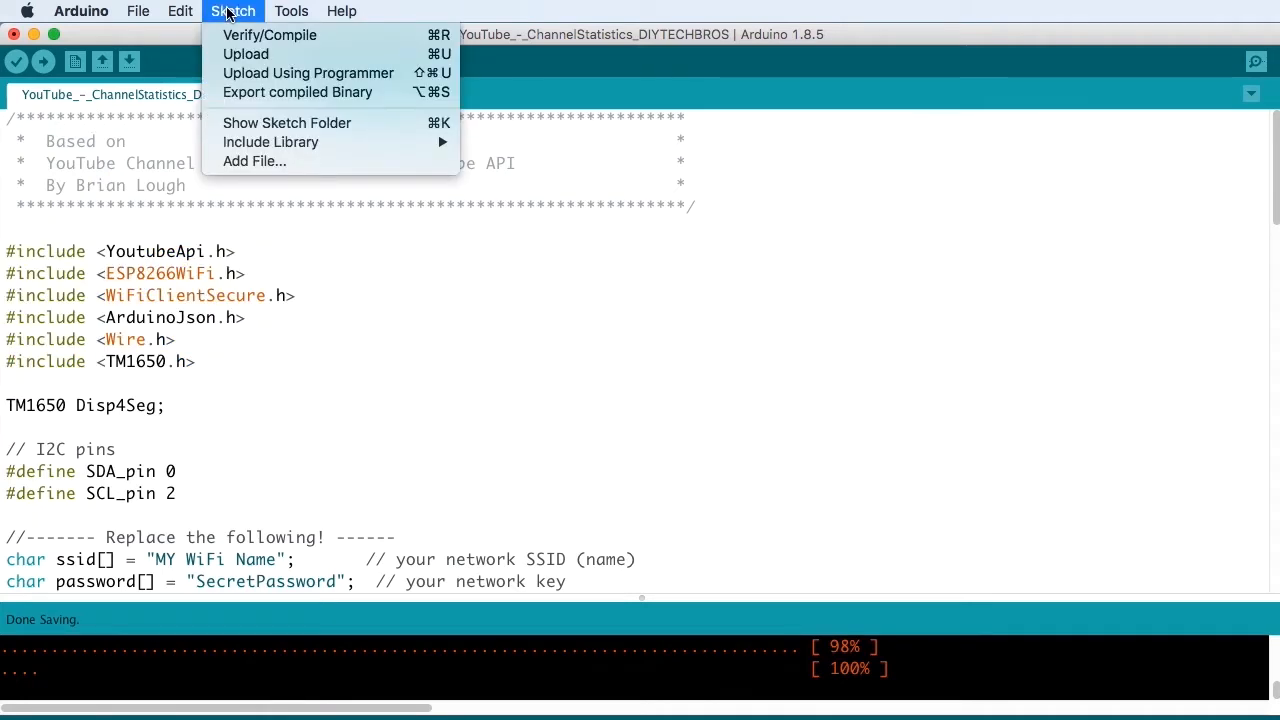
mouse_move(270, 140)
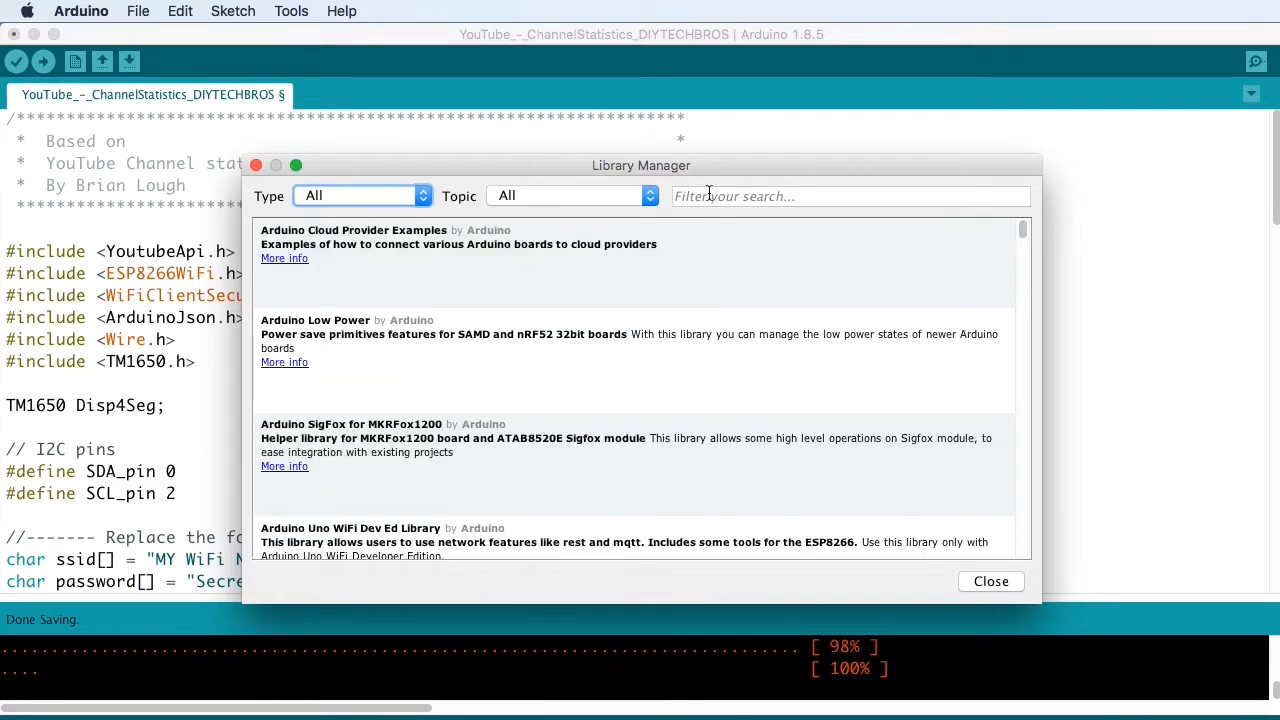
left_click(848, 196)
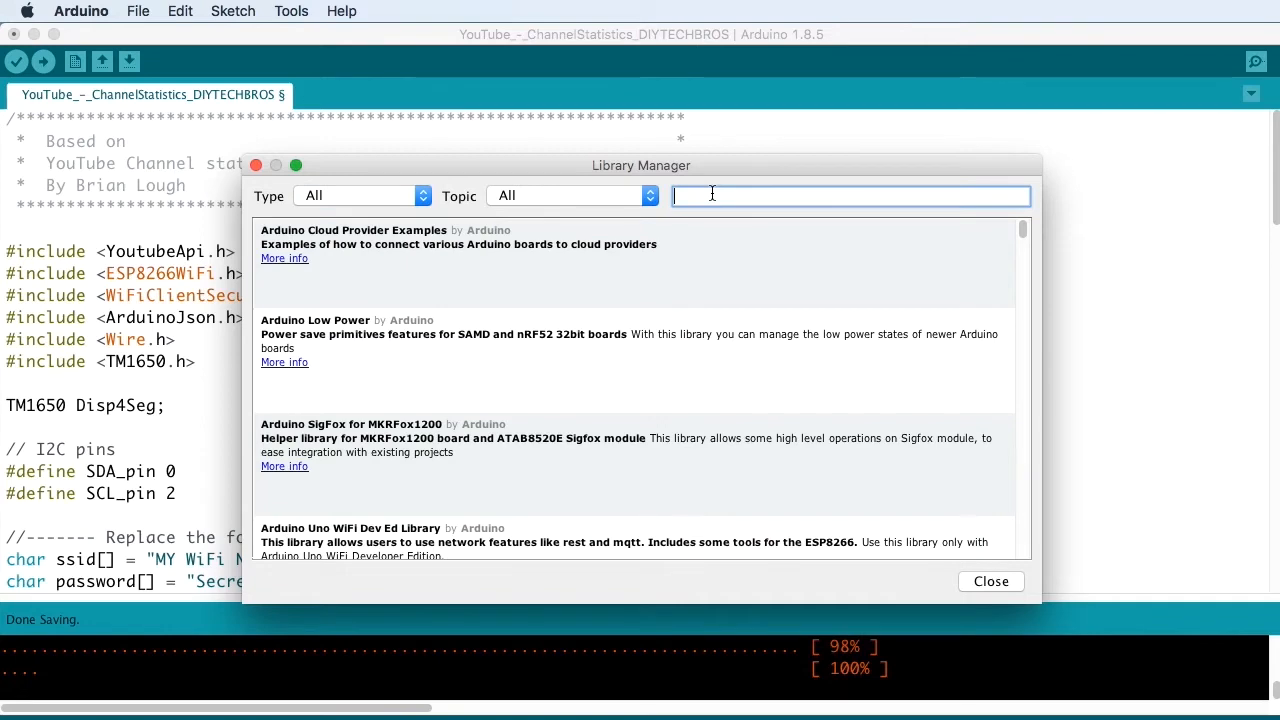
type("youtube")
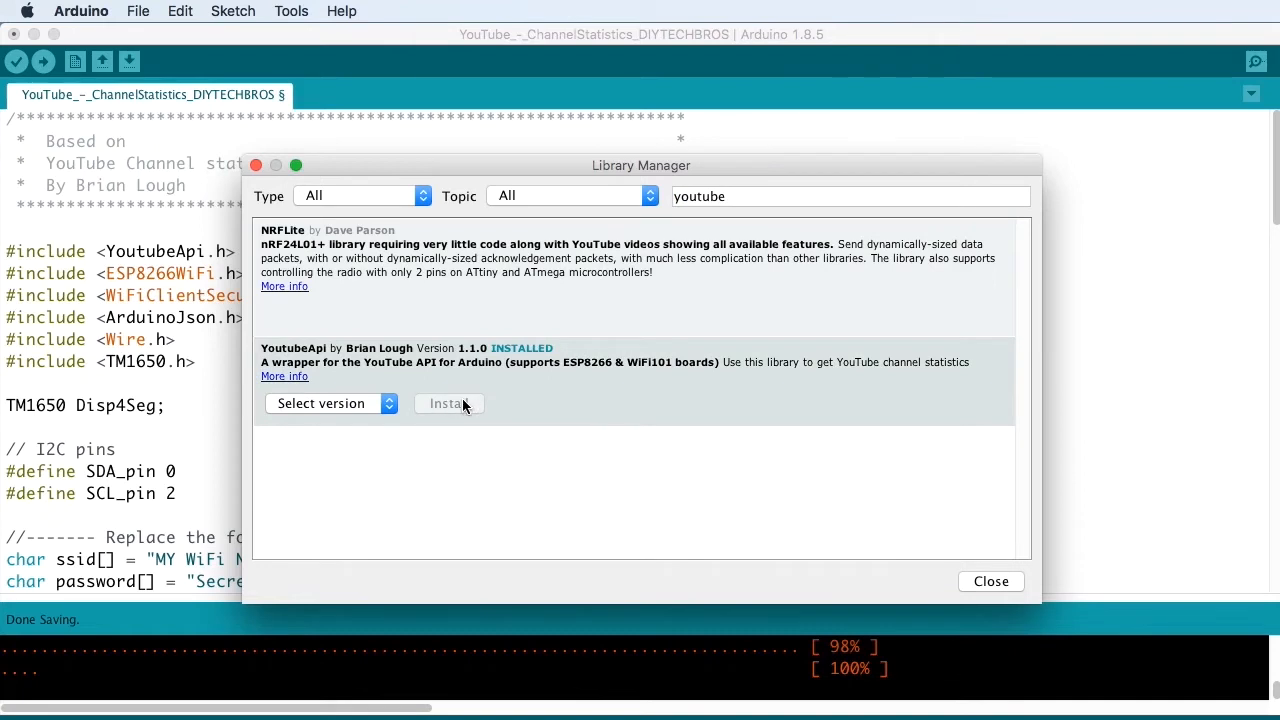
mouse_move(470, 408)
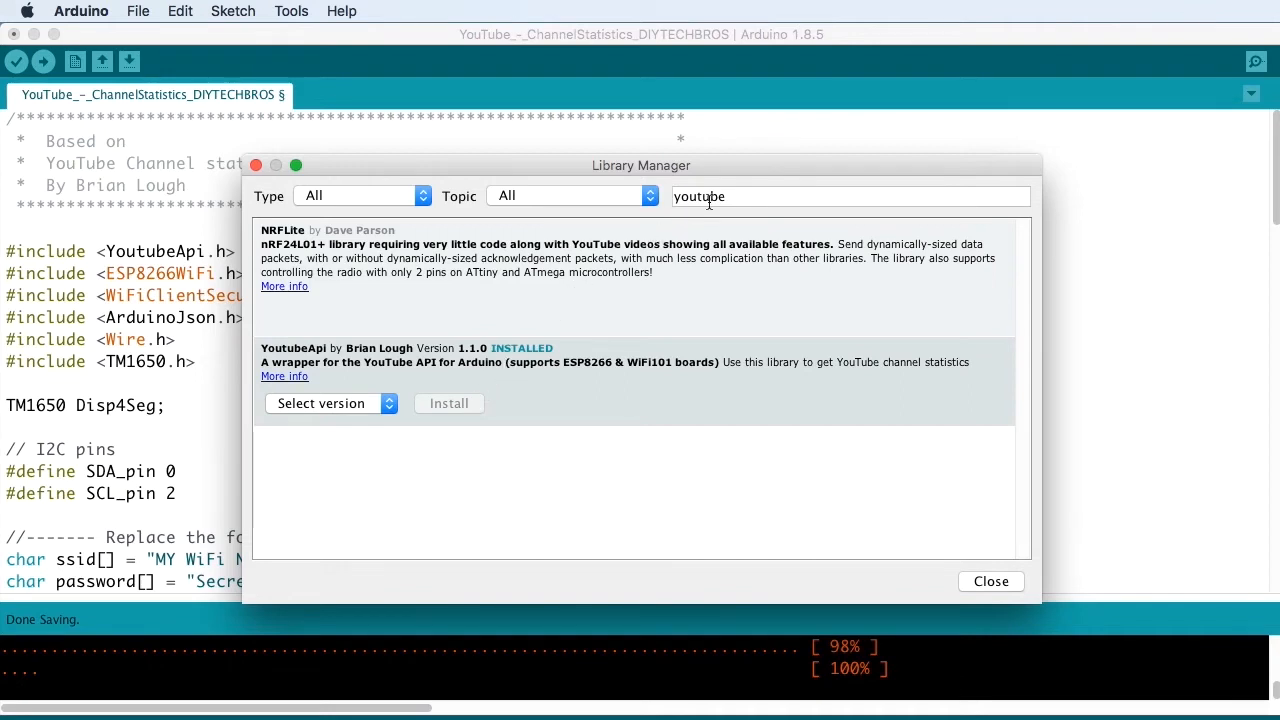
- Search 'arduinojson' to confirm ArduinoJson 5.13.2 is installed
type("a")
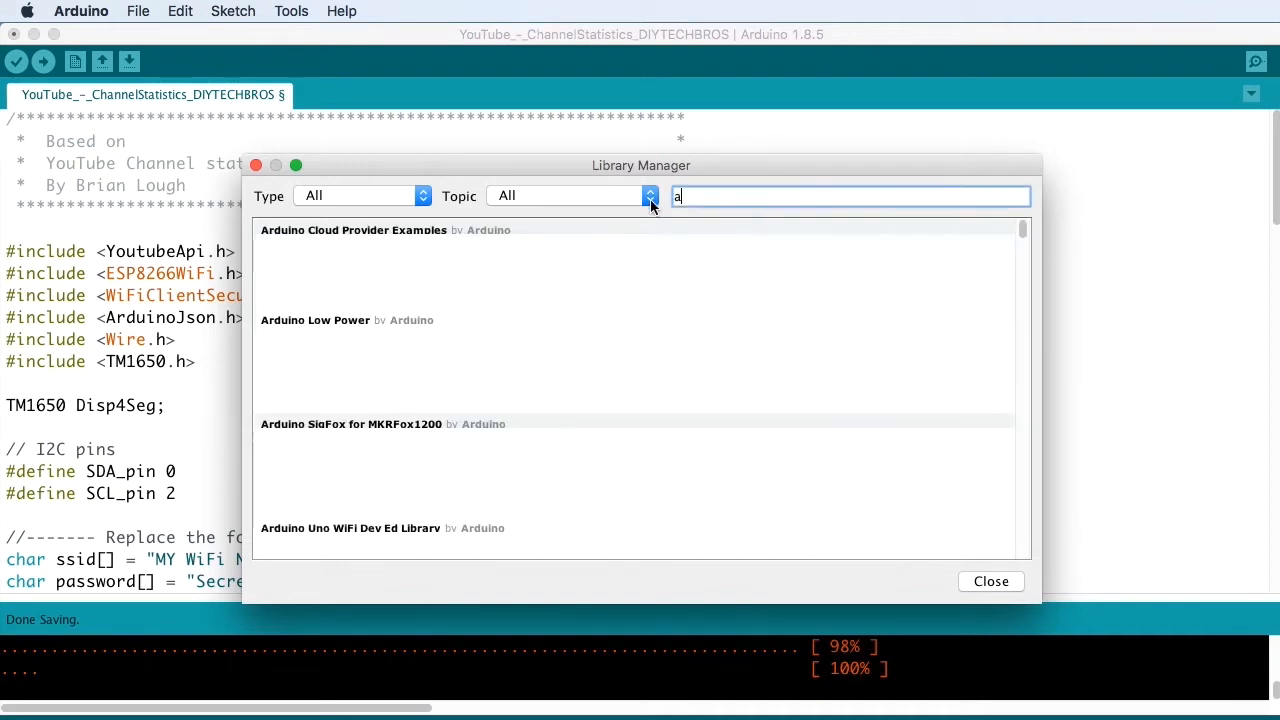
type("rduinojson")
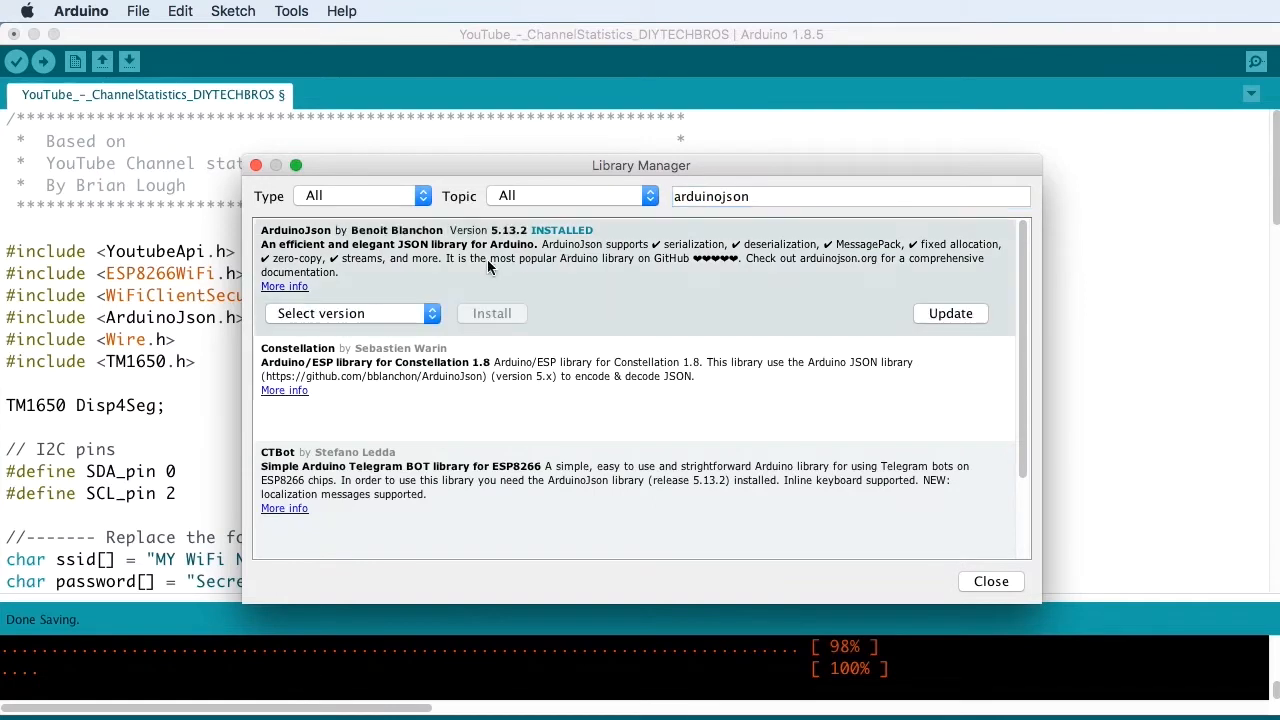
mouse_move(536, 324)
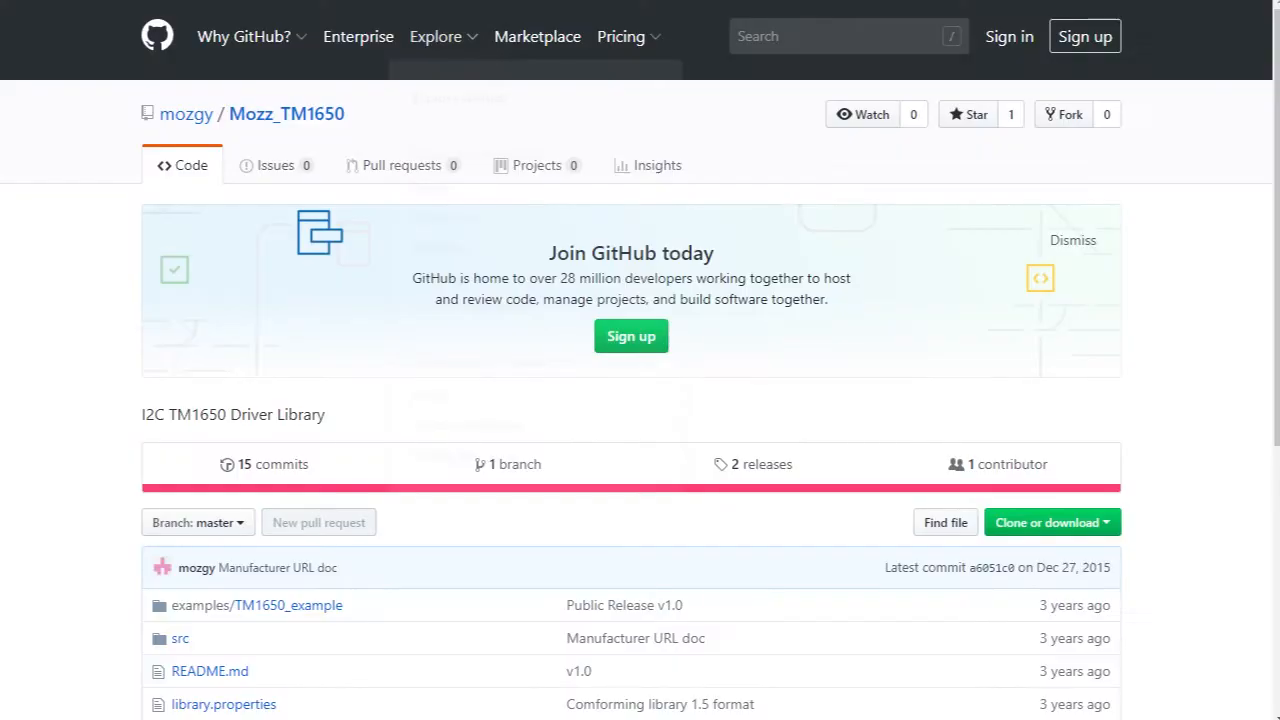
- Show the Mozz_TM1650 repository's Clone or download options including Download ZIP
left_click(1052, 522)
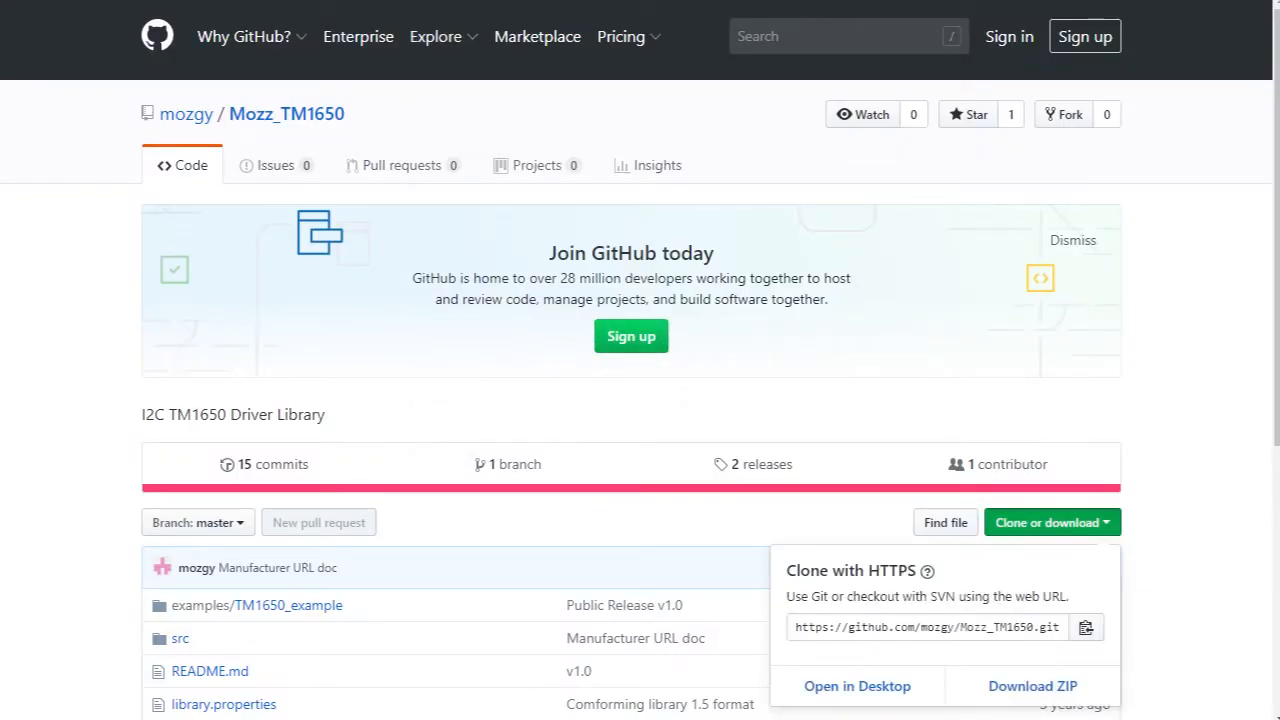
mouse_move(1032, 684)
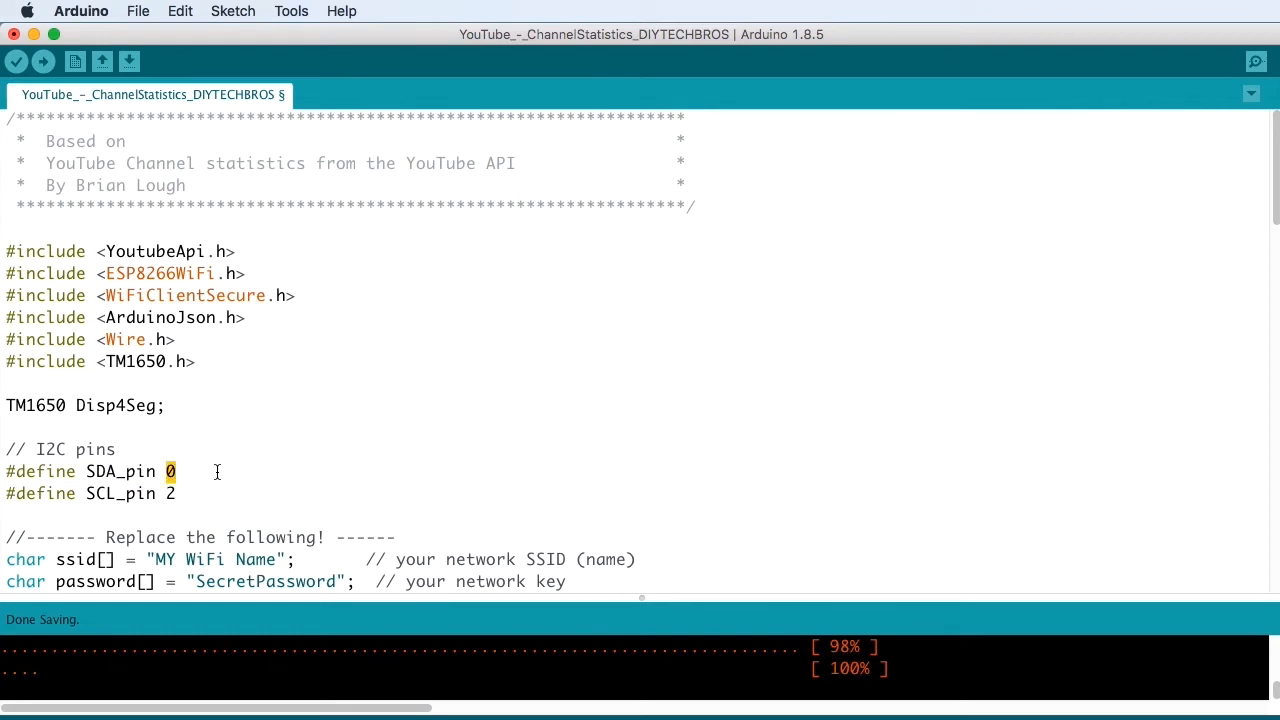
mouse_move(210, 492)
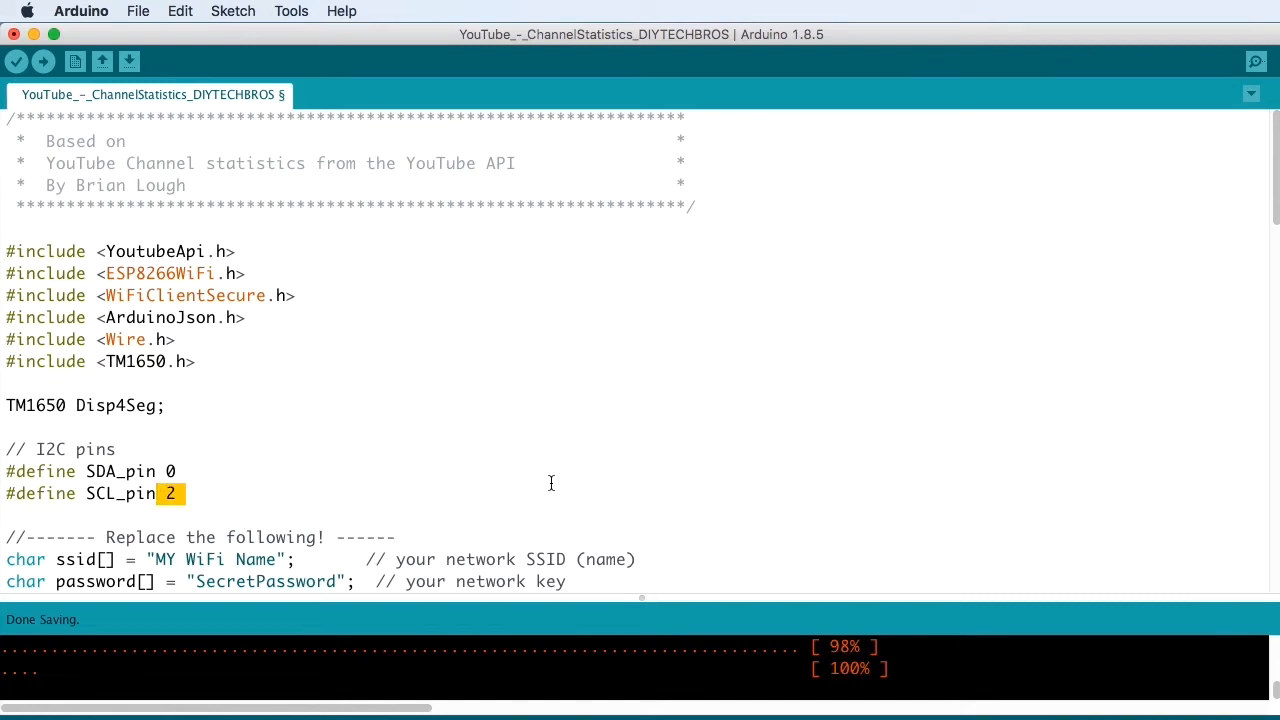
mouse_move(586, 304)
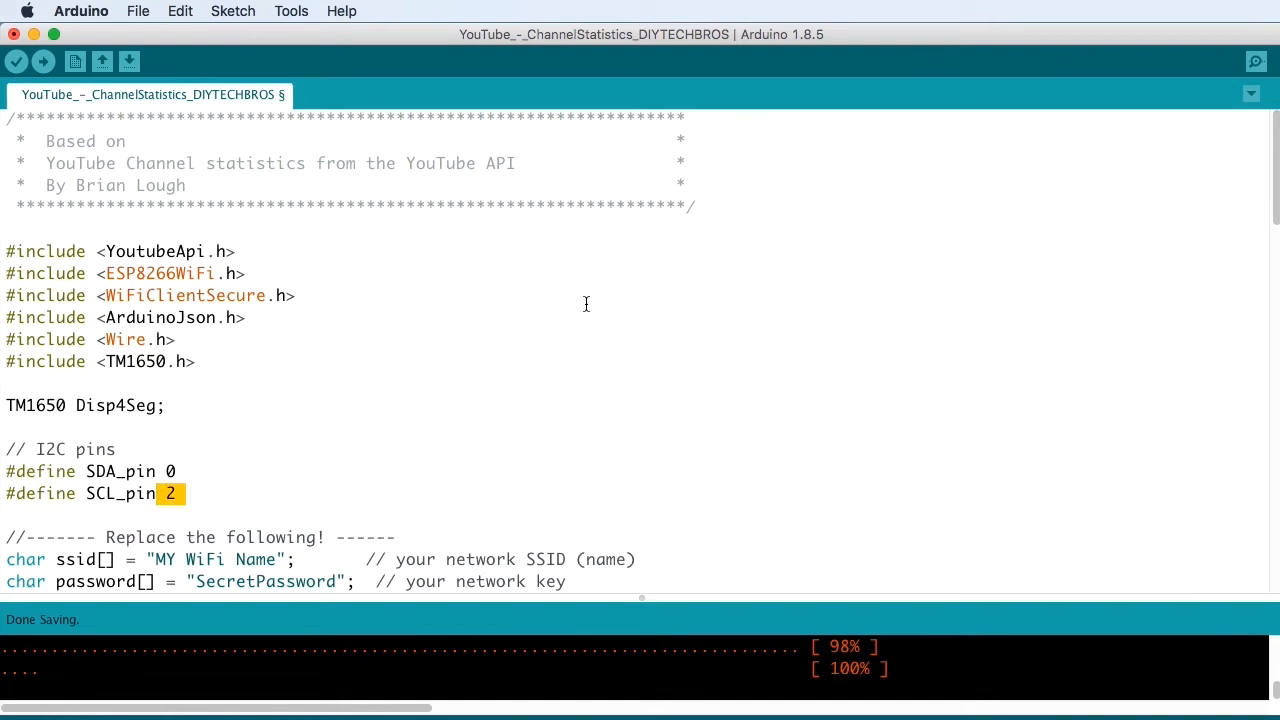
scroll("down", 3)
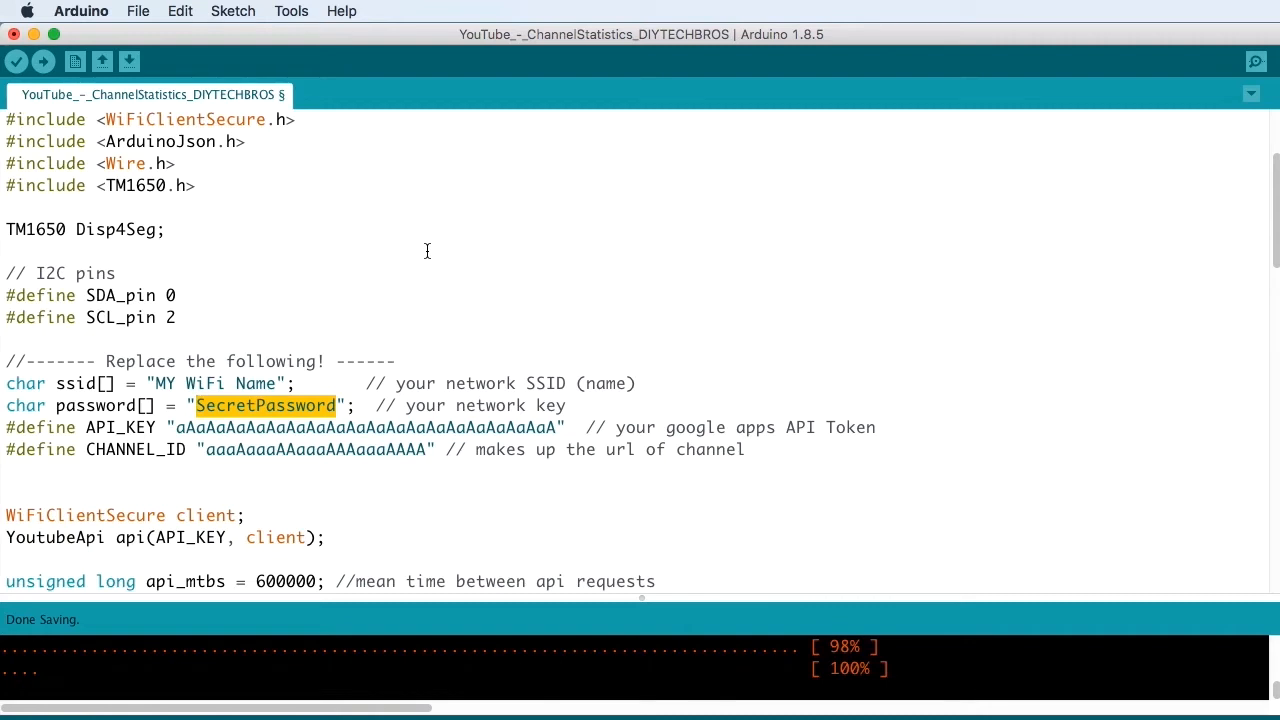
double_click(116, 428)
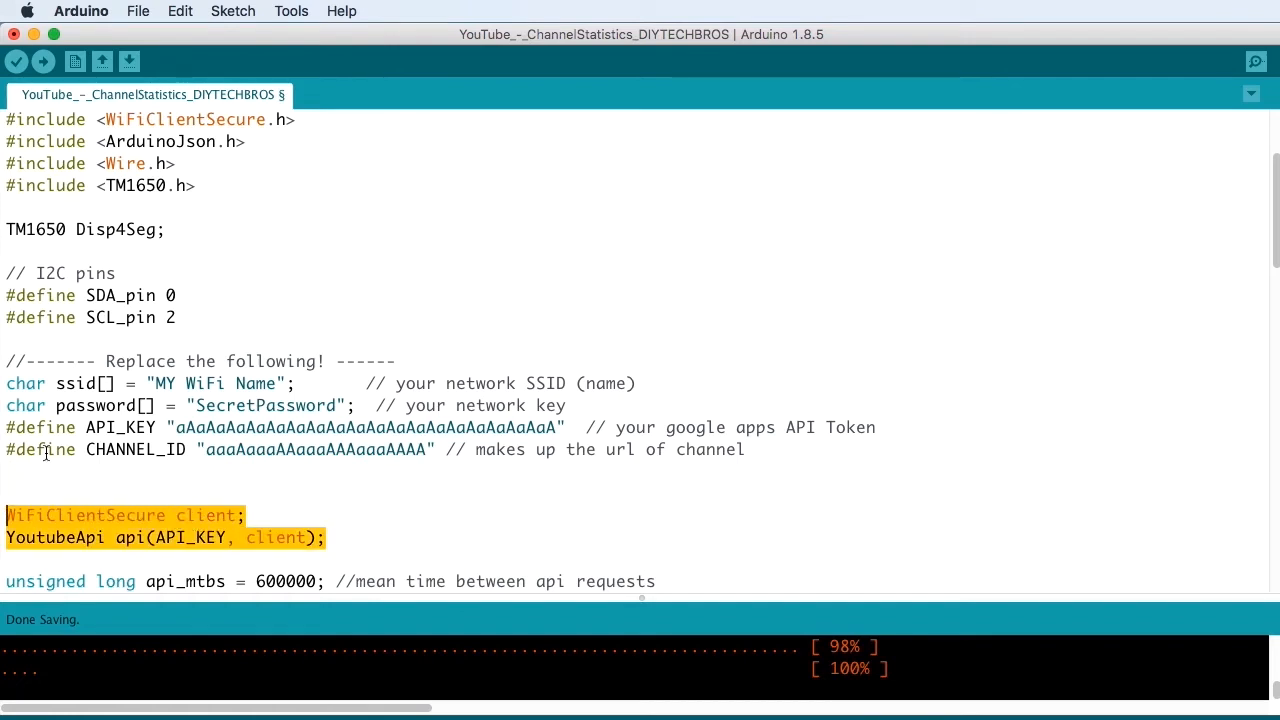
scroll("down", 3)
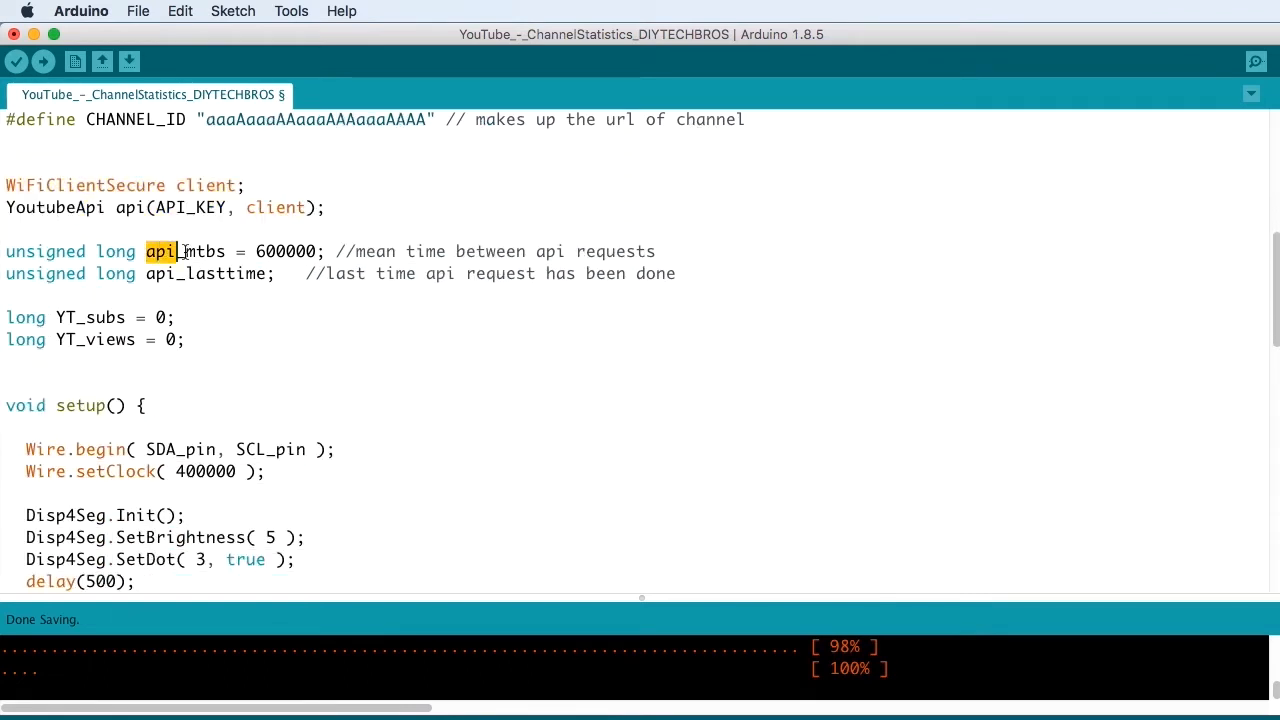
left_click_drag(184, 252, 656, 252)
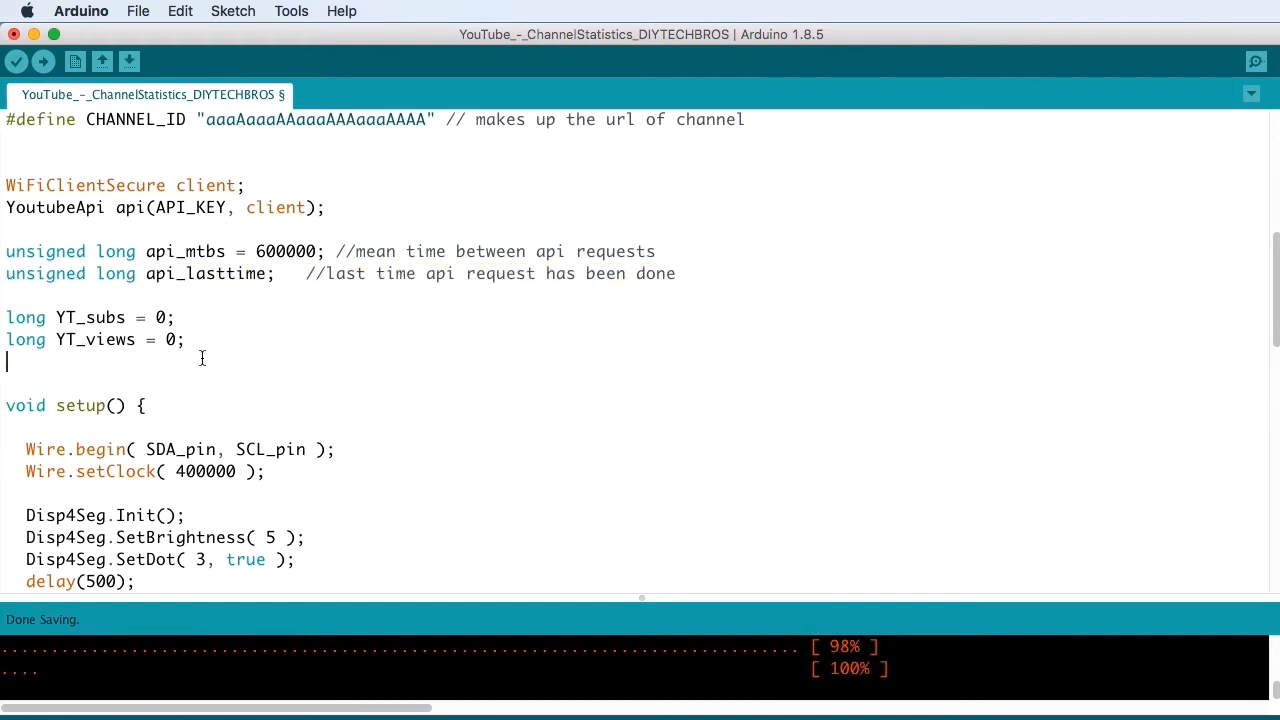
left_click_drag(6, 316, 184, 340)
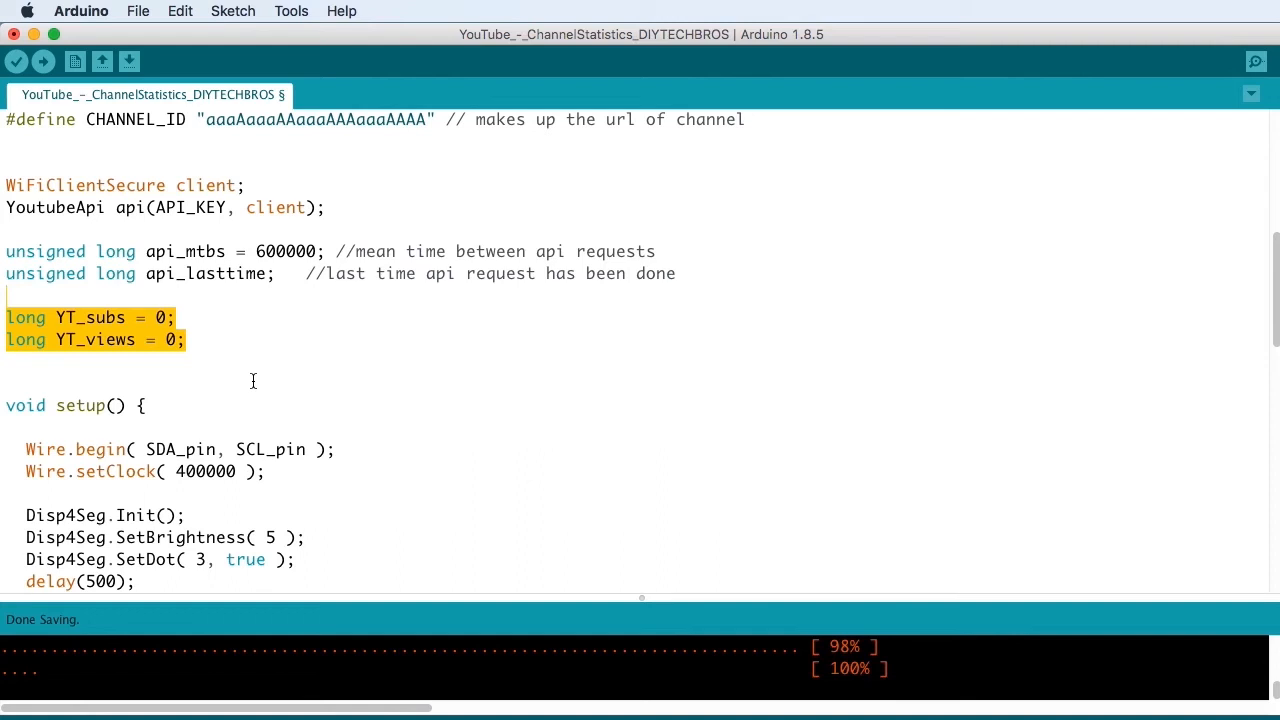
scroll("down", 3)
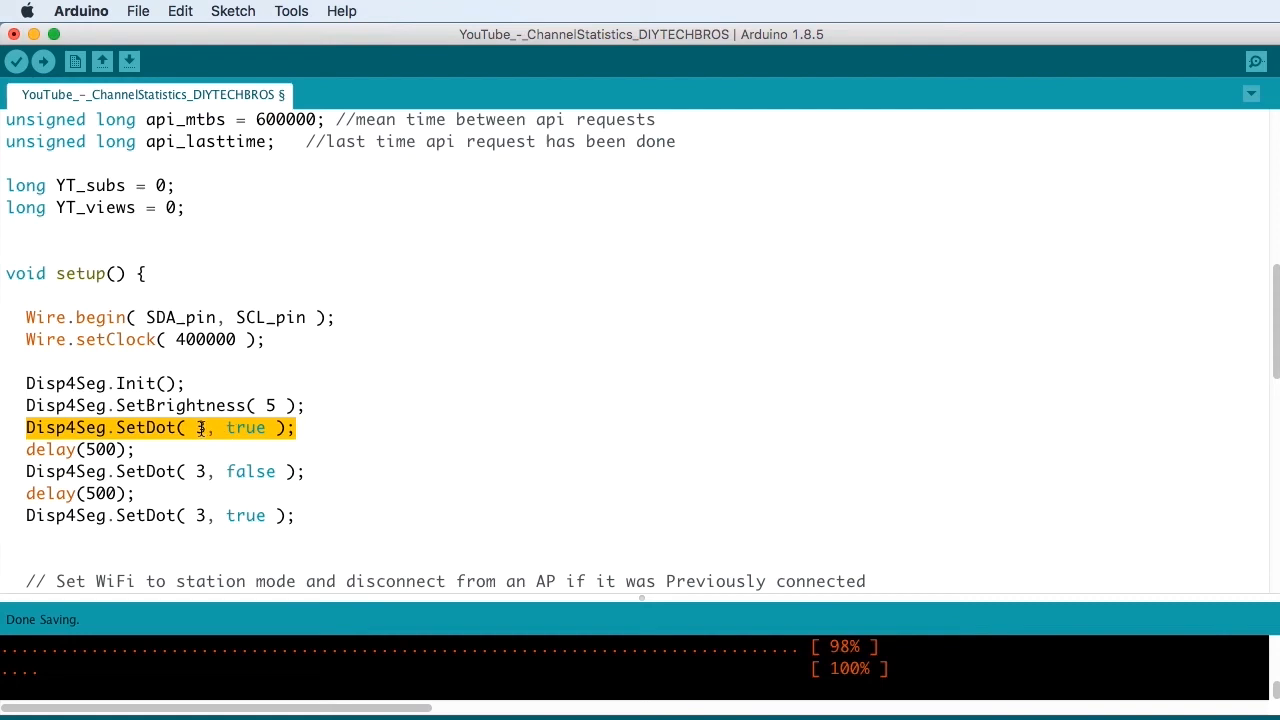
double_click(244, 428)
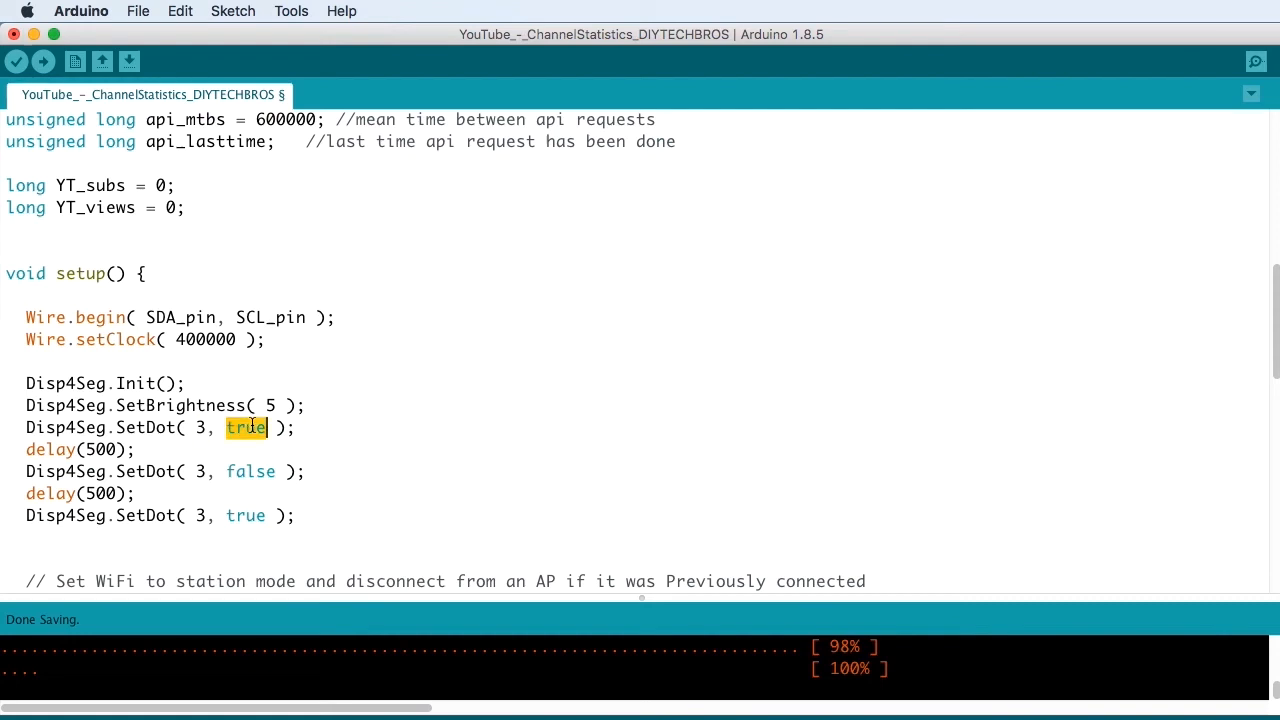
double_click(250, 472)
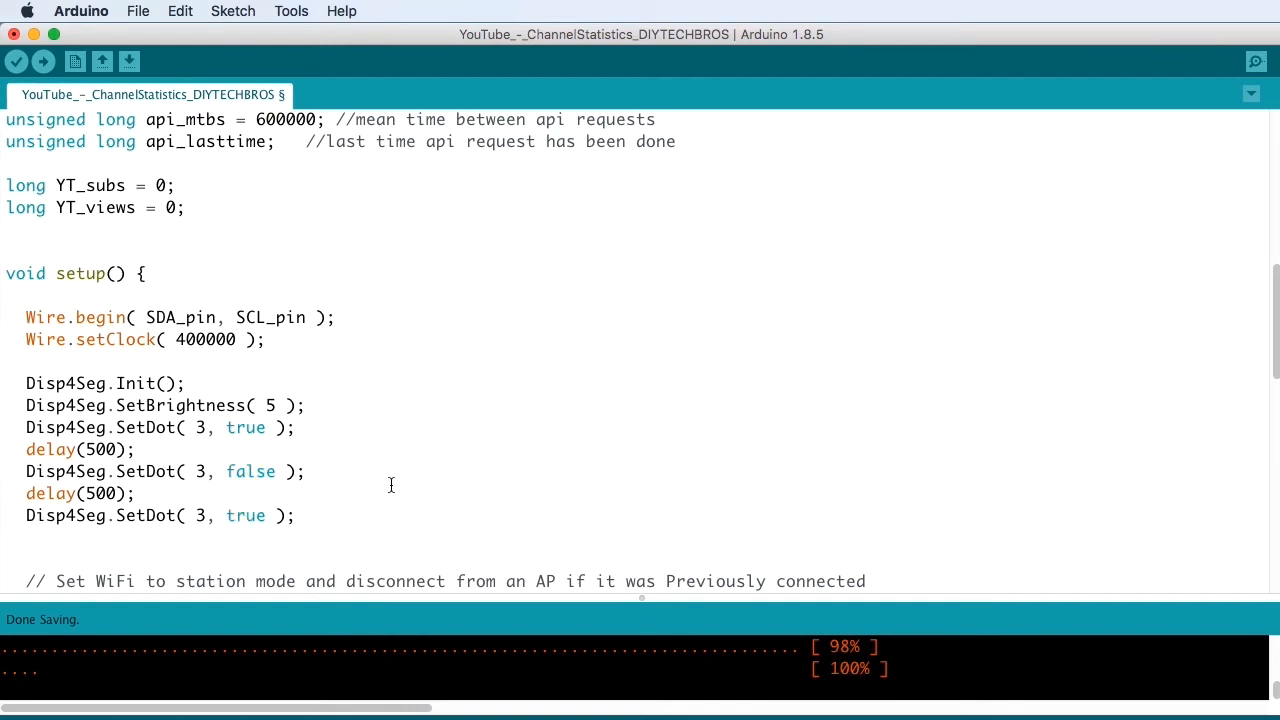
scroll("down", 3)
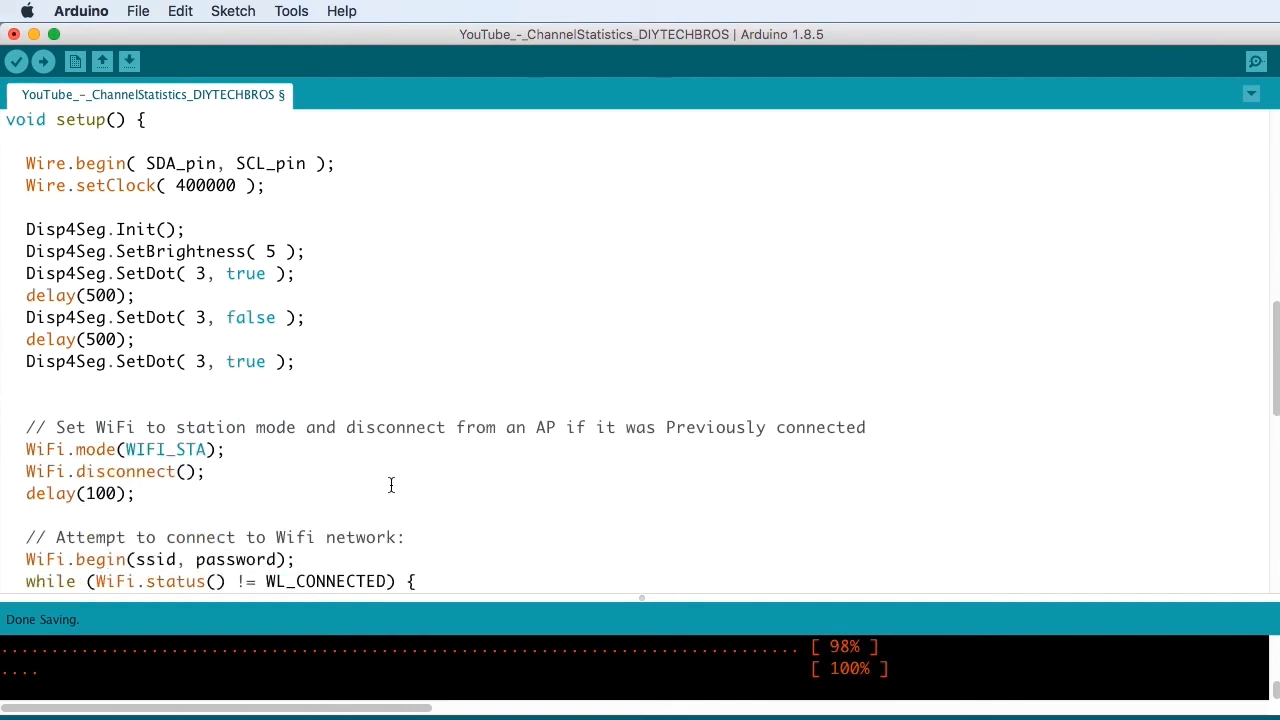
scroll("down", 3)
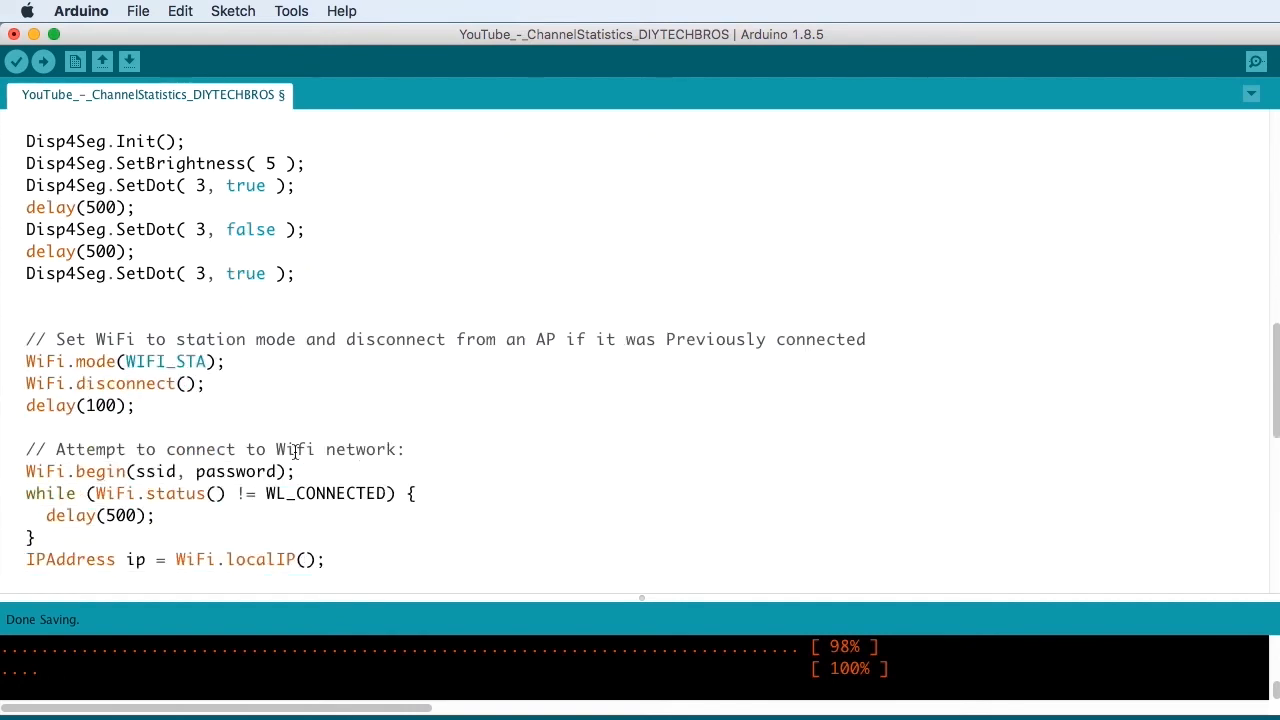
left_click_drag(26, 360, 136, 404)
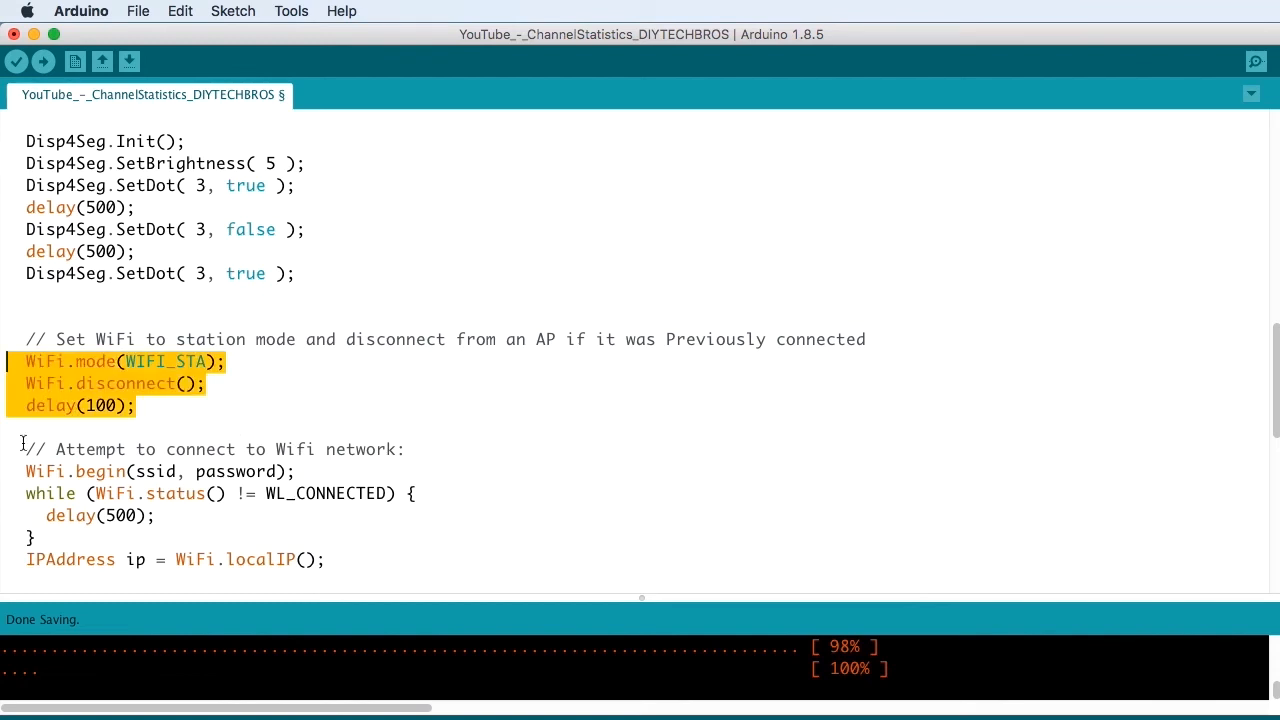
scroll("down", 3)
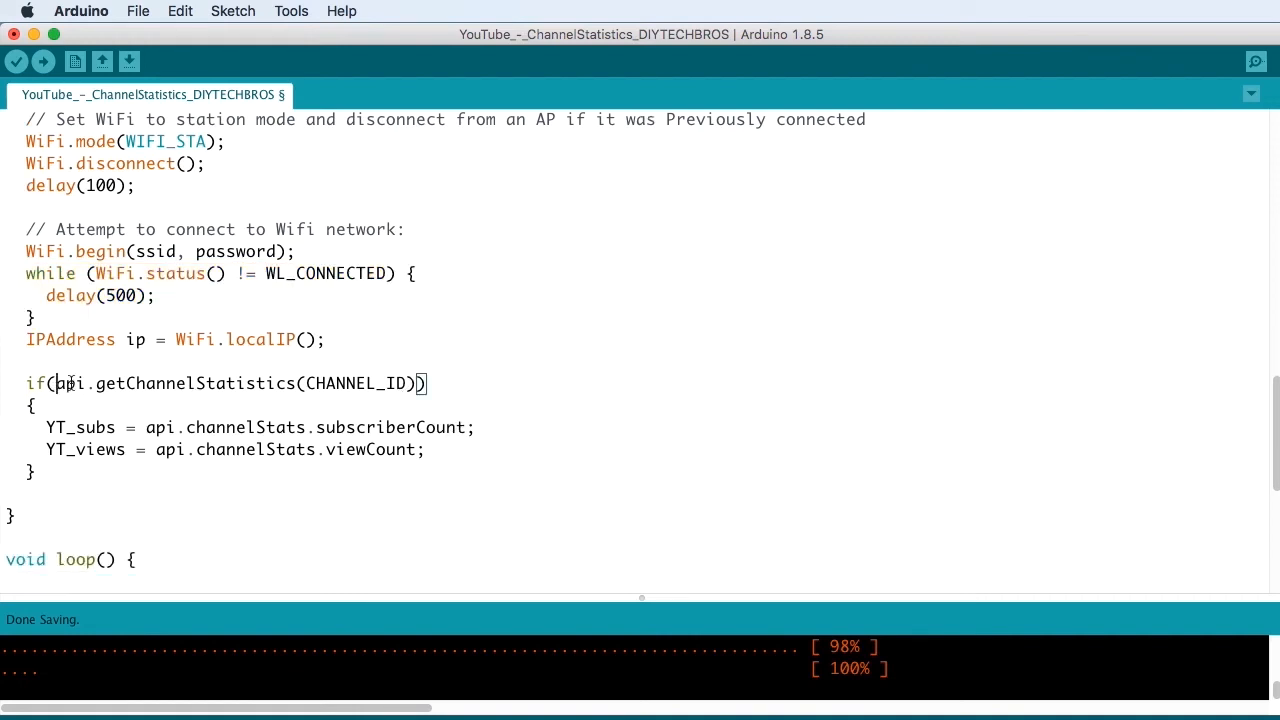
left_click_drag(56, 384, 412, 384)
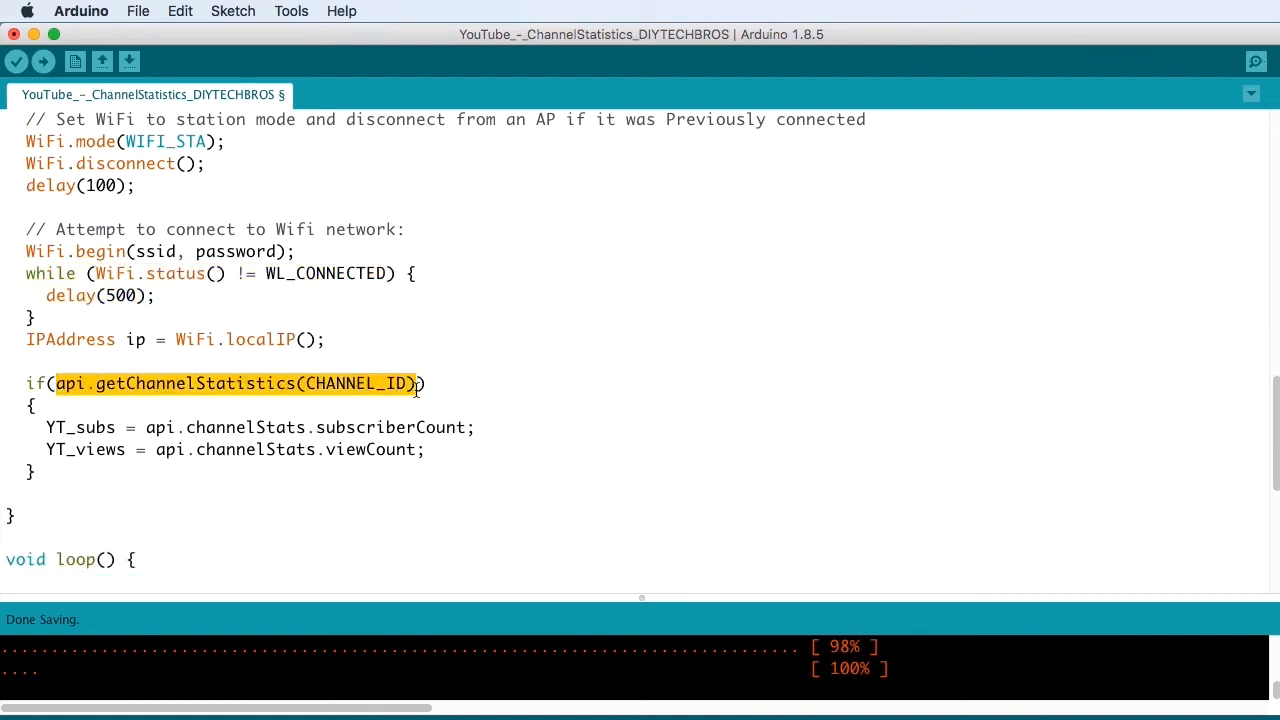
double_click(52, 428)
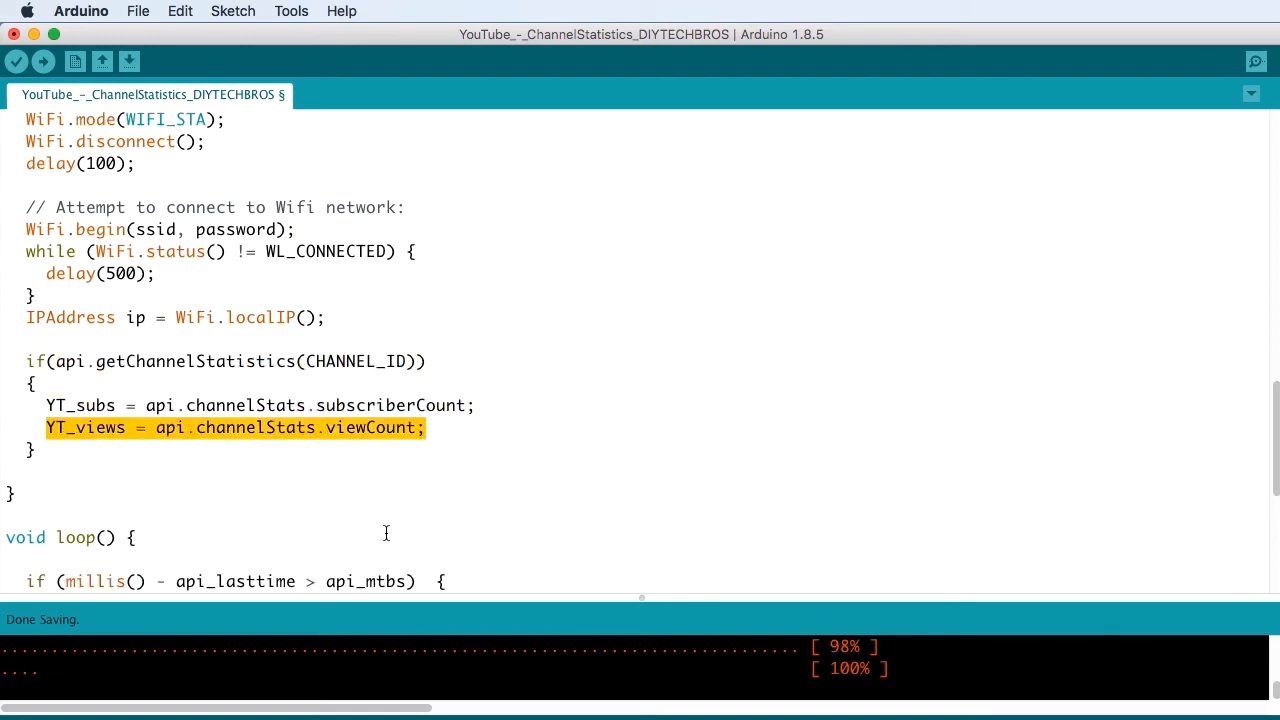
scroll("down", 3)
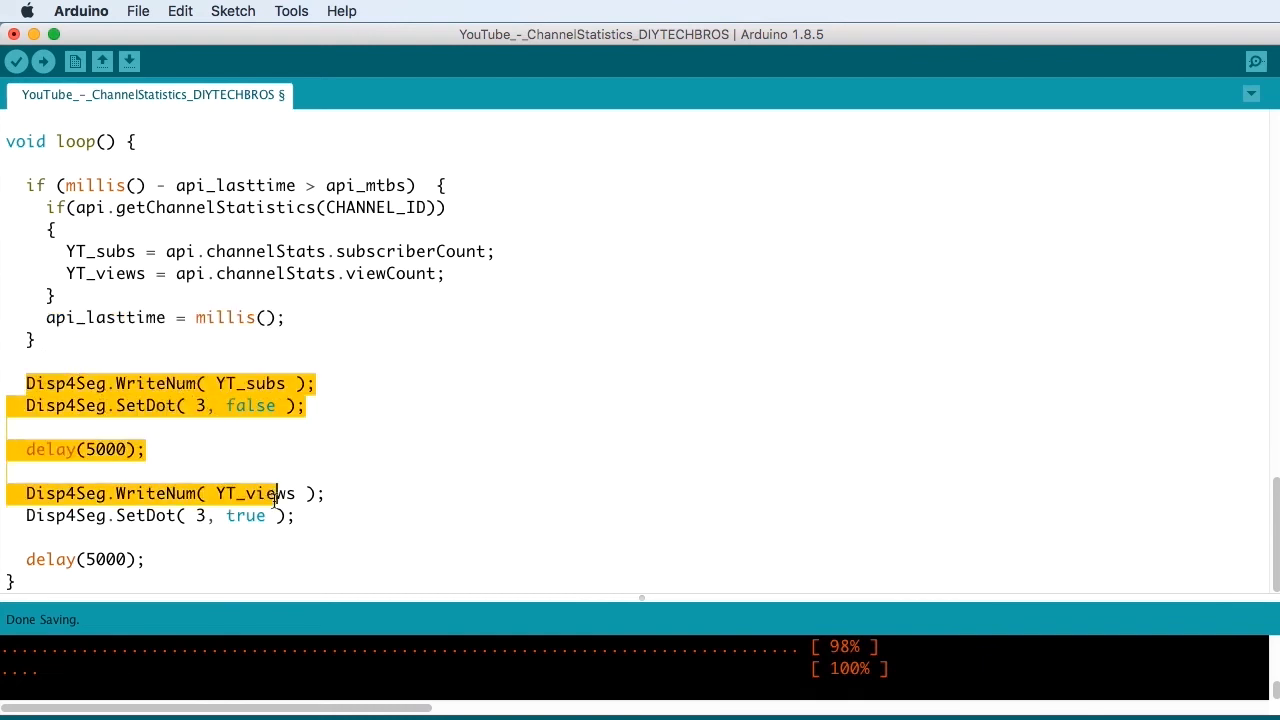
left_click(292, 510)
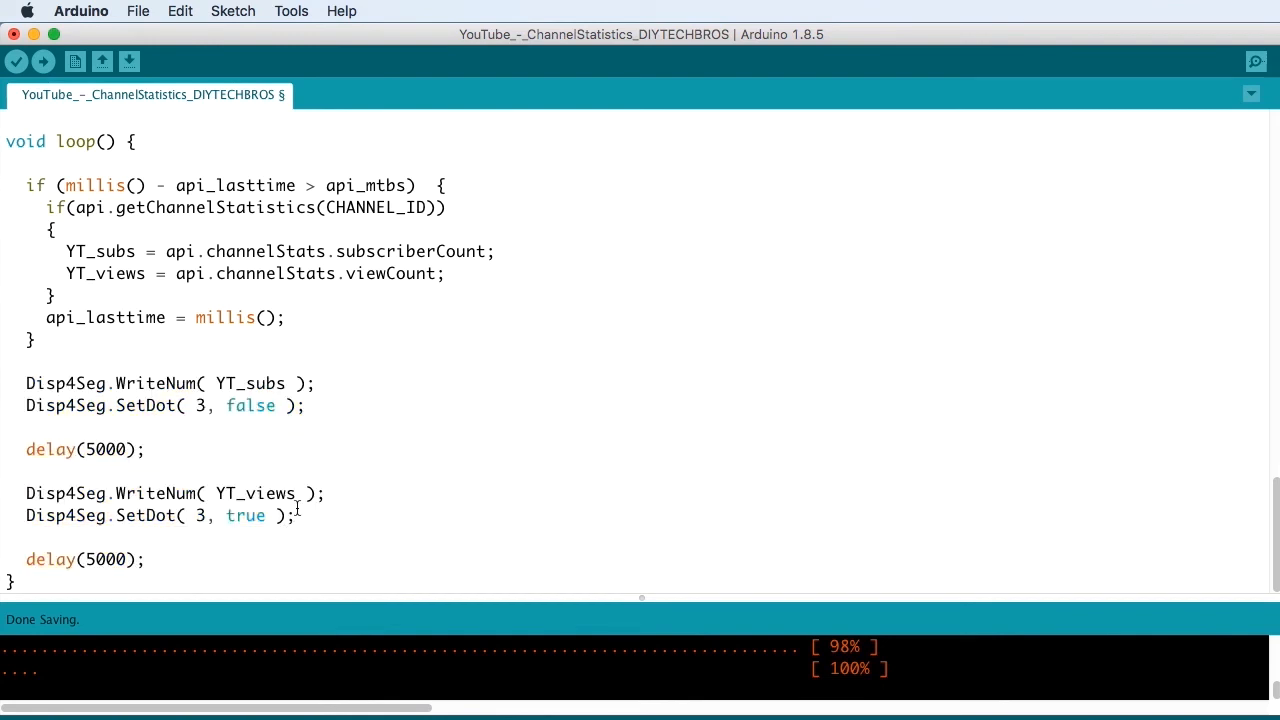
double_click(50, 448)
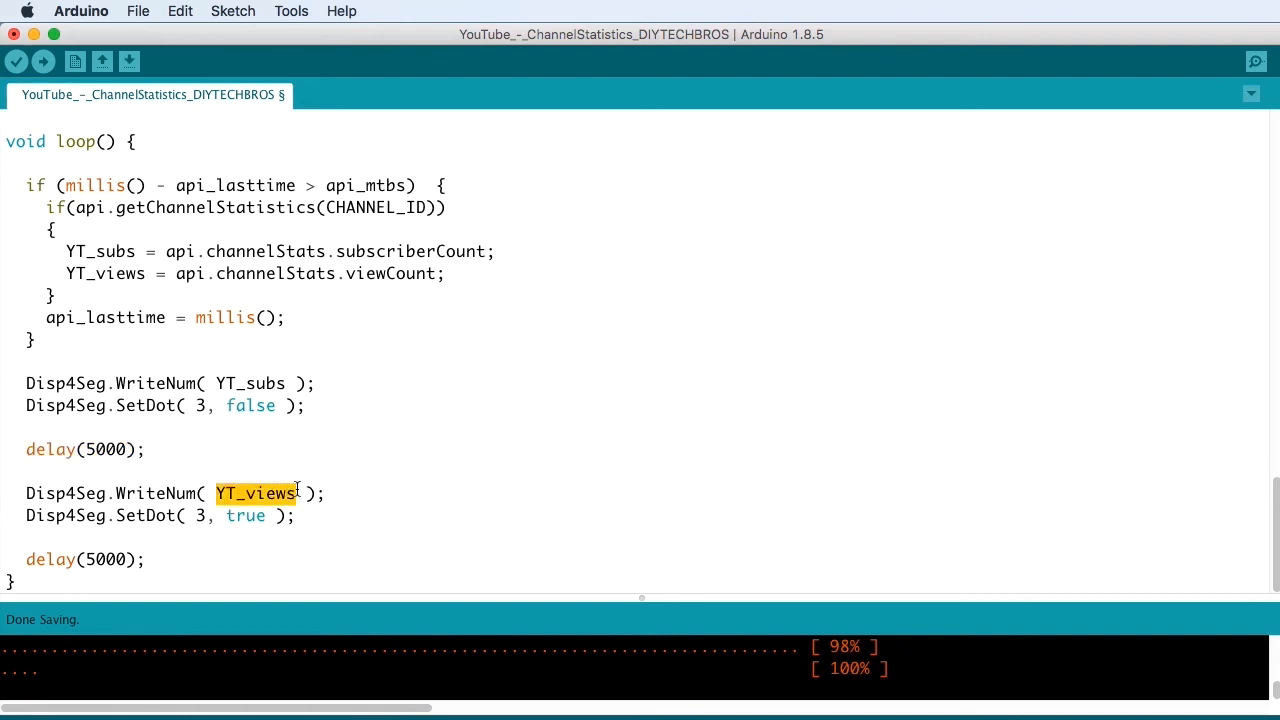
double_click(244, 516)
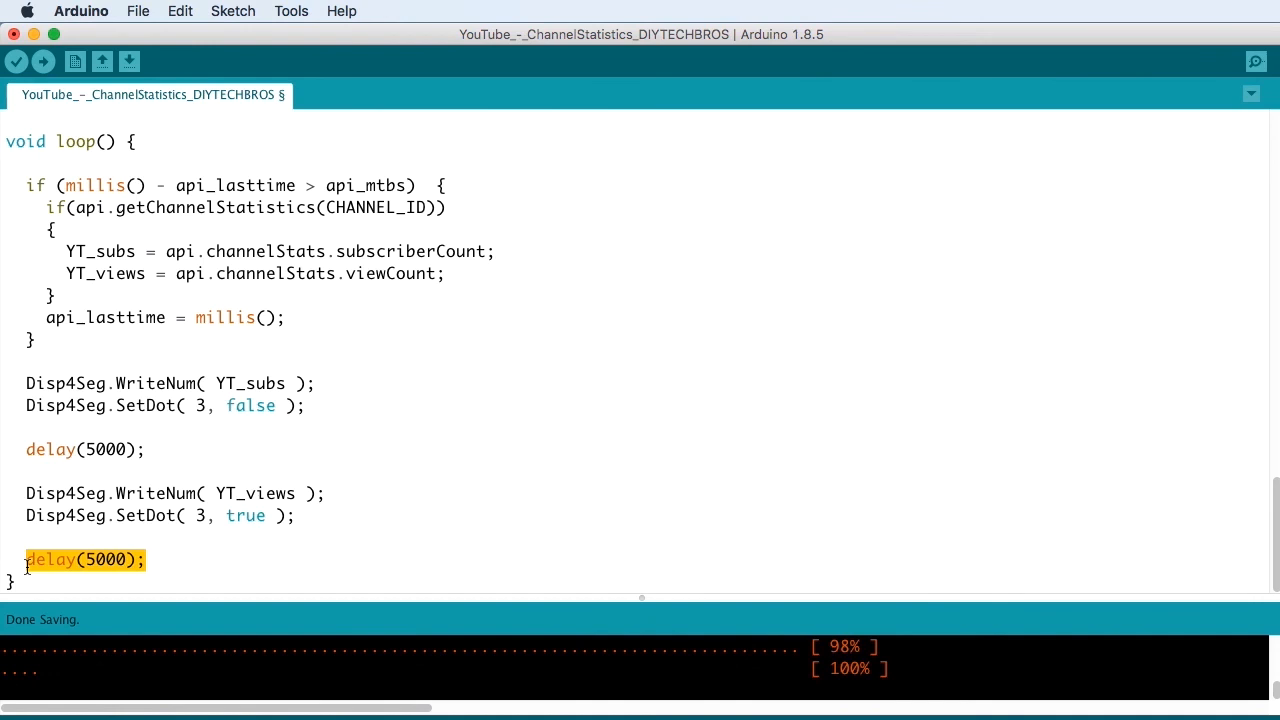
mouse_move(68, 508)
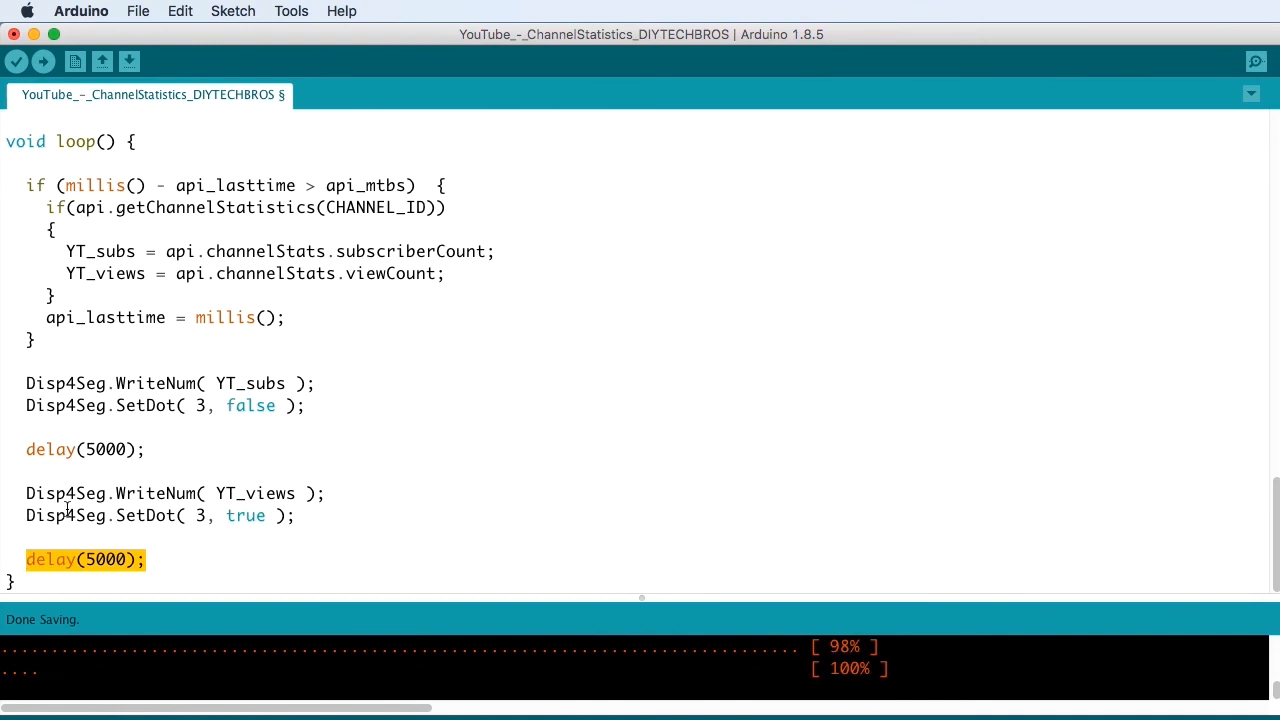